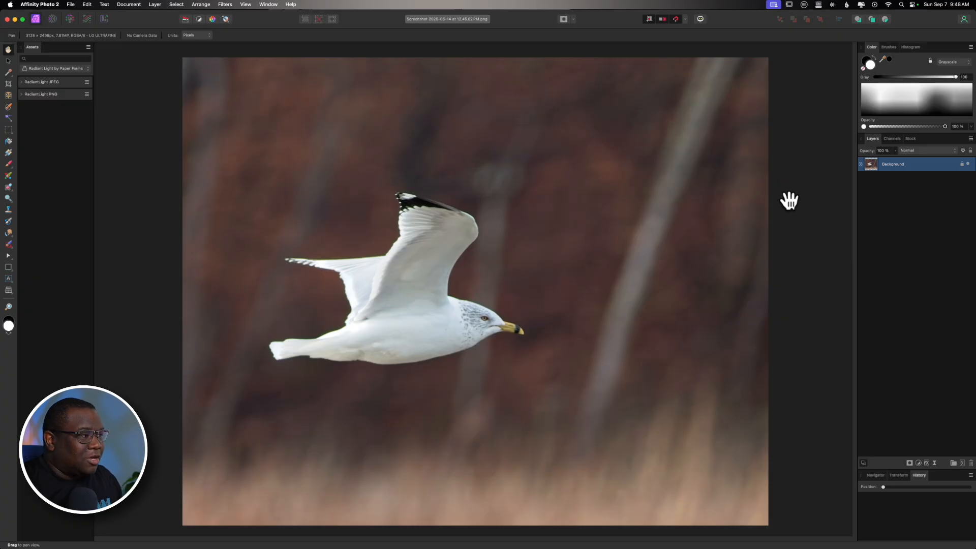
pyautogui.moveTo(675, 233)
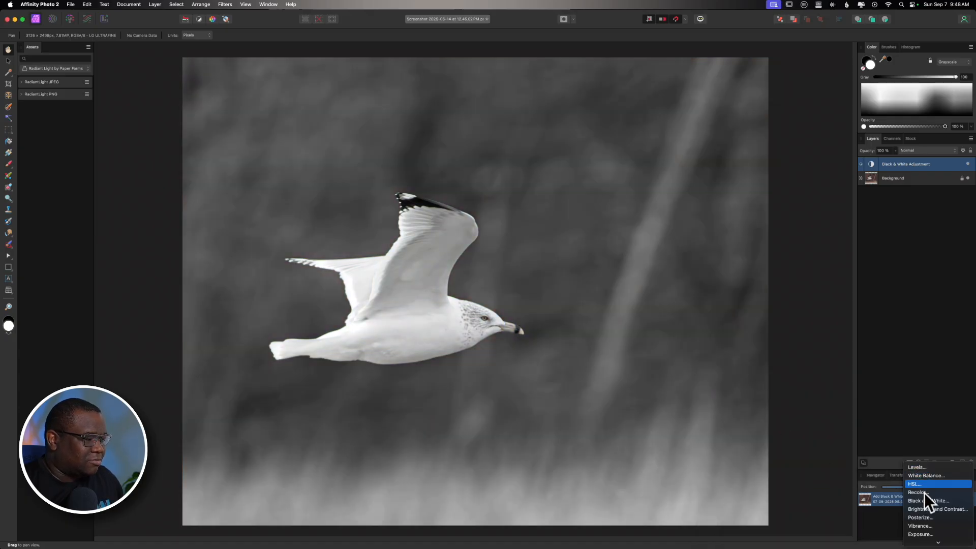
# Add a Brightness / Contrast adjustment with contrast about 49% and brightness slightly lowered.
pyautogui.click(932, 508)
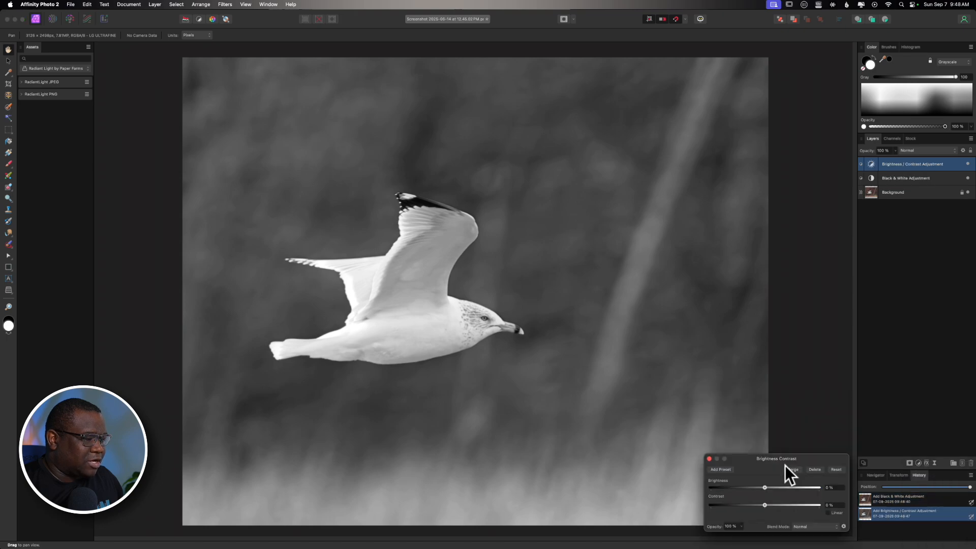
pyautogui.moveTo(765, 504); pyautogui.dragTo(776, 504)
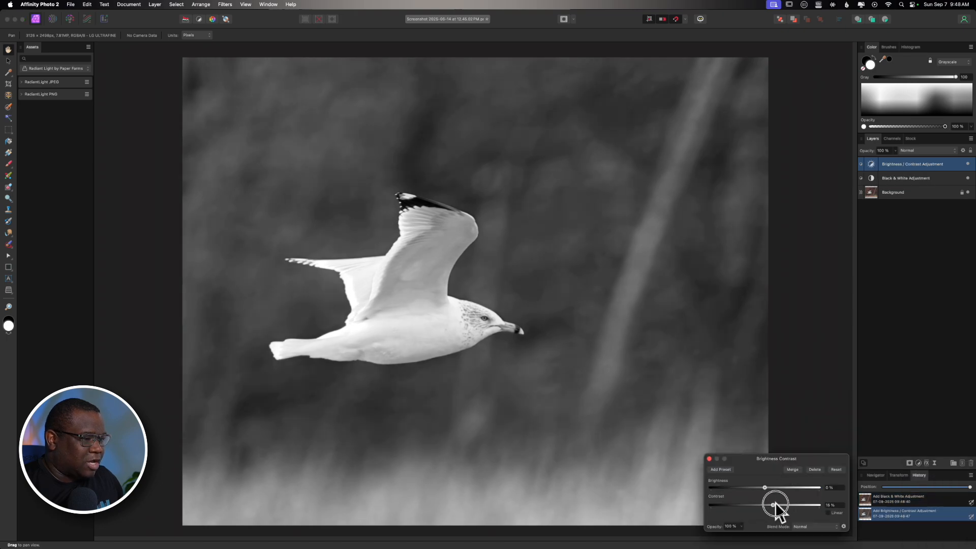
pyautogui.moveTo(774, 505); pyautogui.dragTo(799, 505)
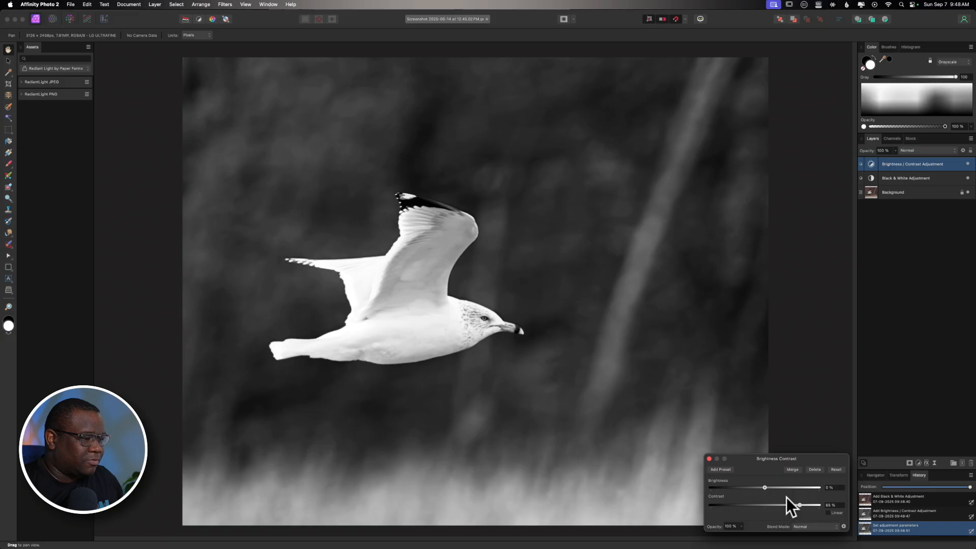
pyautogui.moveTo(764, 487); pyautogui.dragTo(775, 488)
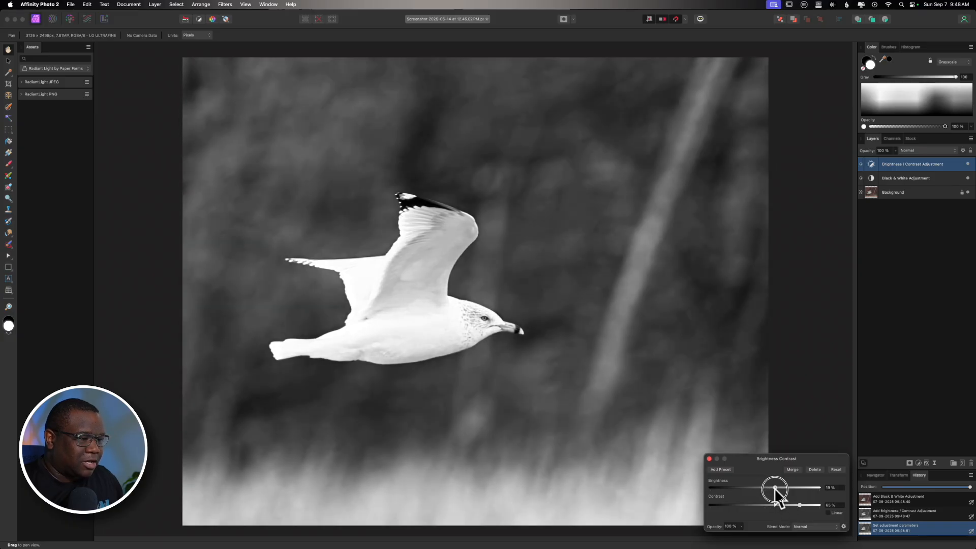
pyautogui.moveTo(774, 488); pyautogui.dragTo(757, 488)
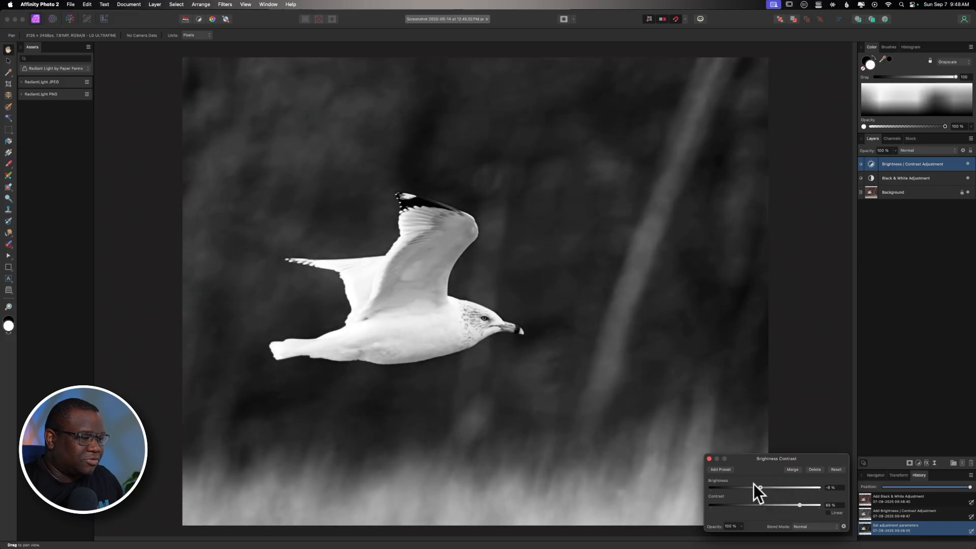
pyautogui.click(708, 458)
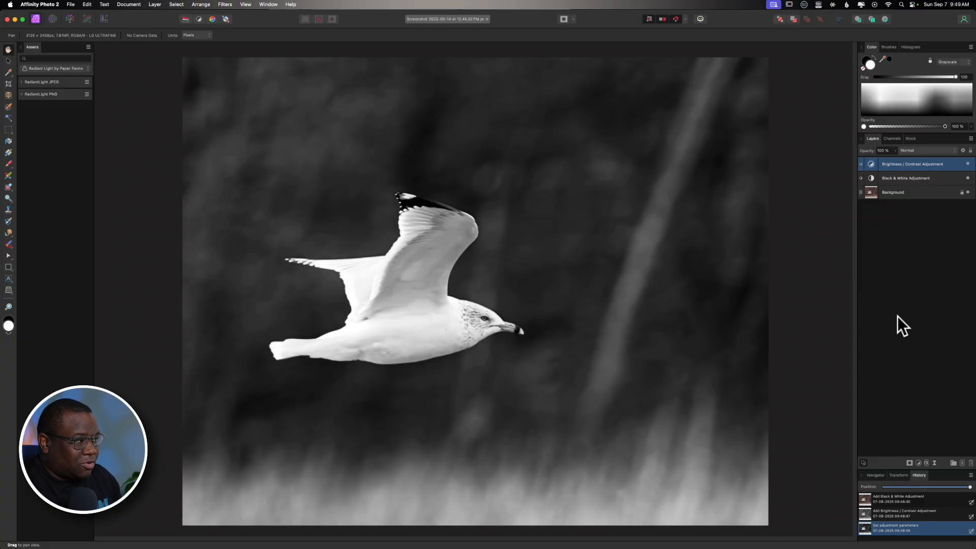
pyautogui.moveTo(904, 243)
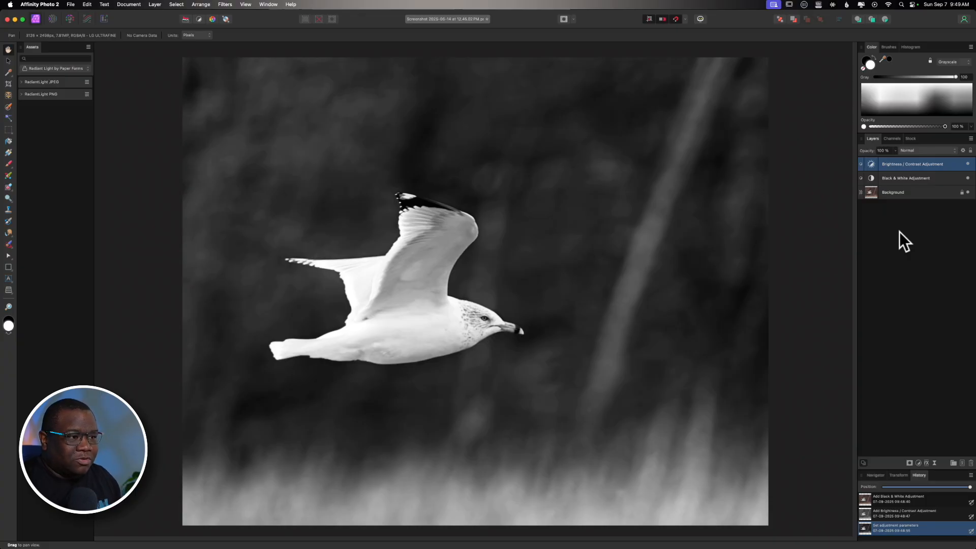
pyautogui.moveTo(443, 174)
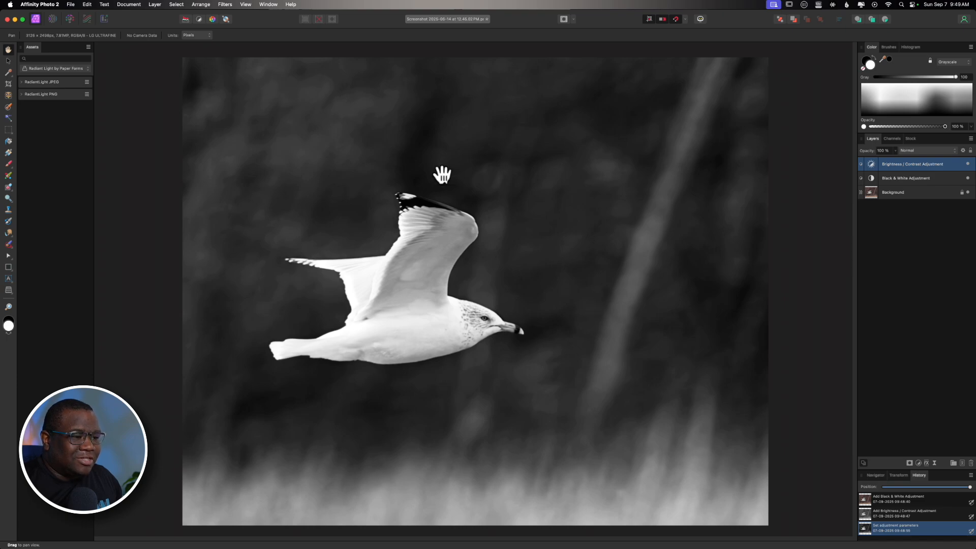
pyautogui.moveTo(468, 382)
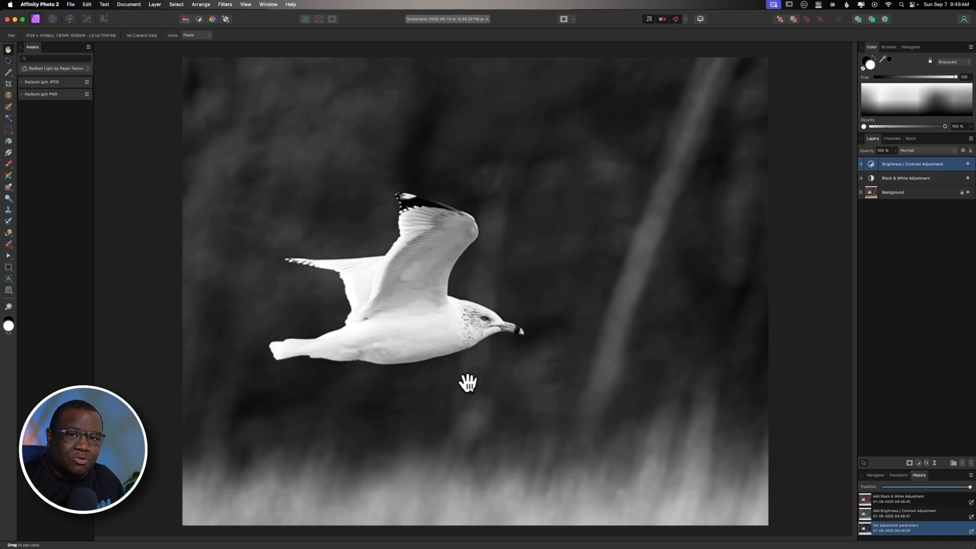
pyautogui.moveTo(902, 186)
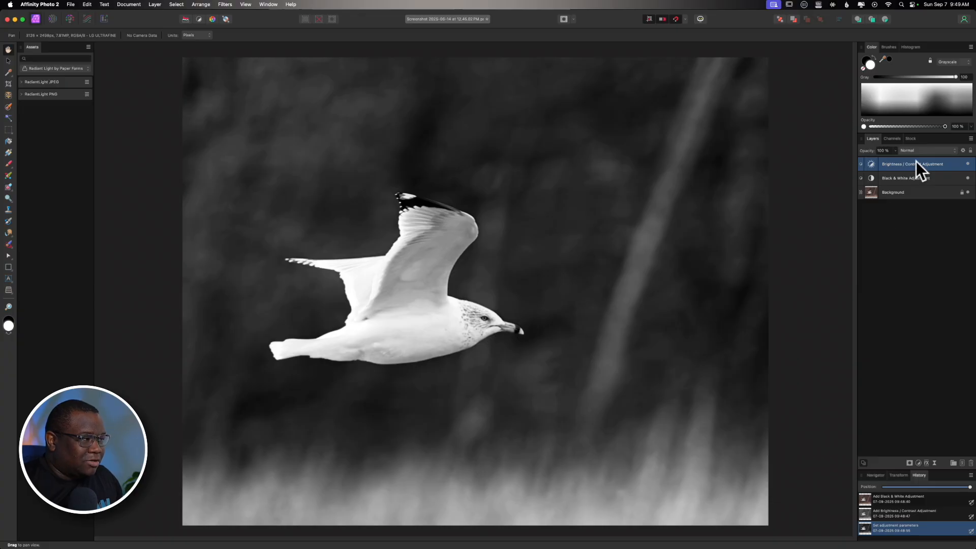
# Merge Visible from the Brightness / Contrast layer and rename the new pixel layer ON1.
pyautogui.rightClick(914, 164)
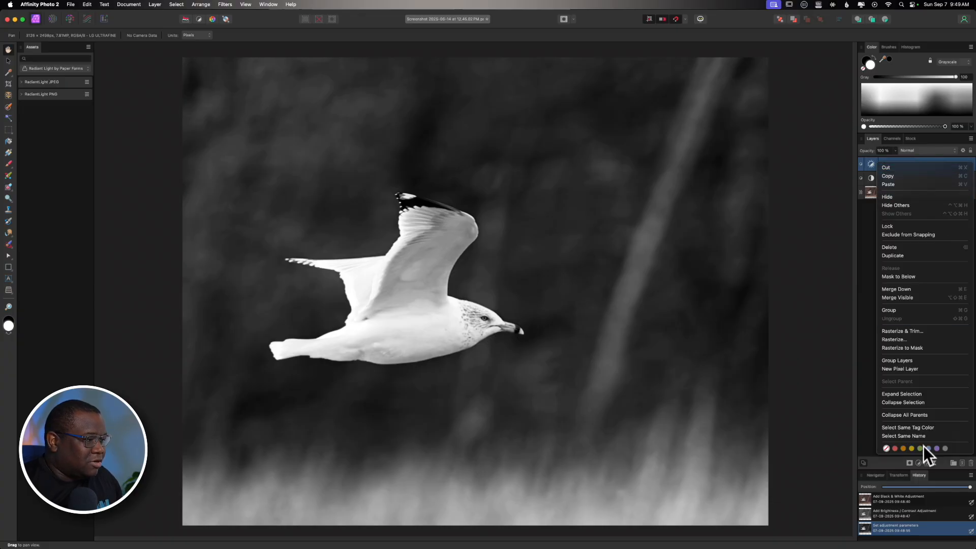
pyautogui.moveTo(908, 393)
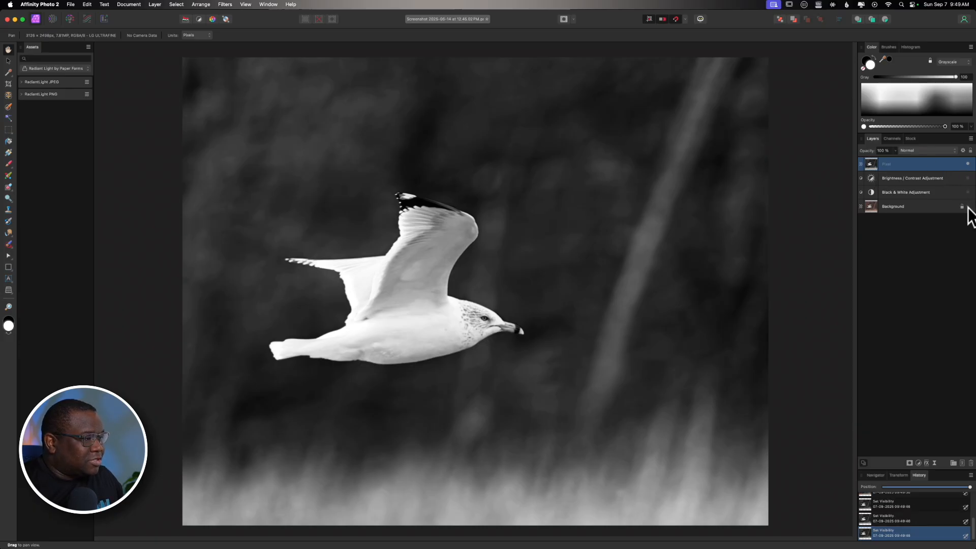
pyautogui.click(860, 194)
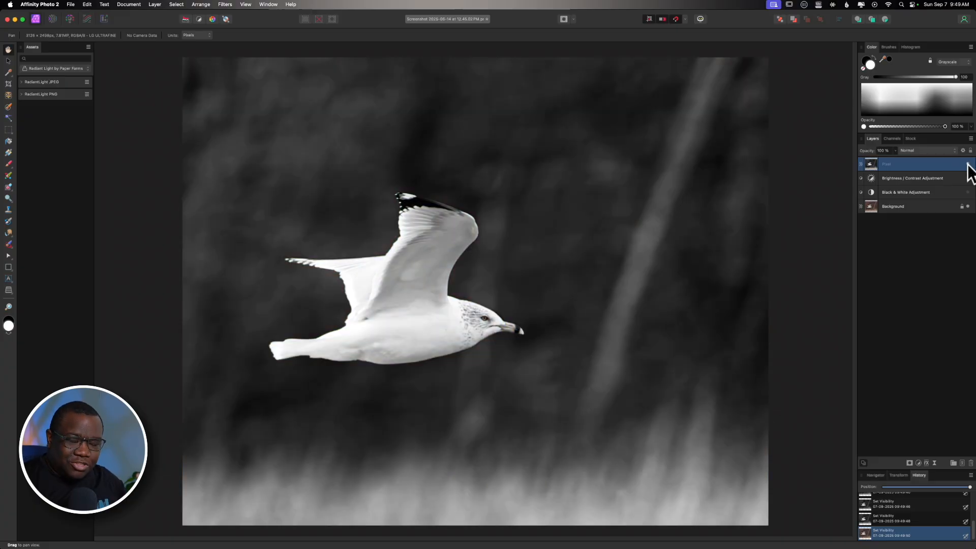
pyautogui.moveTo(919, 170)
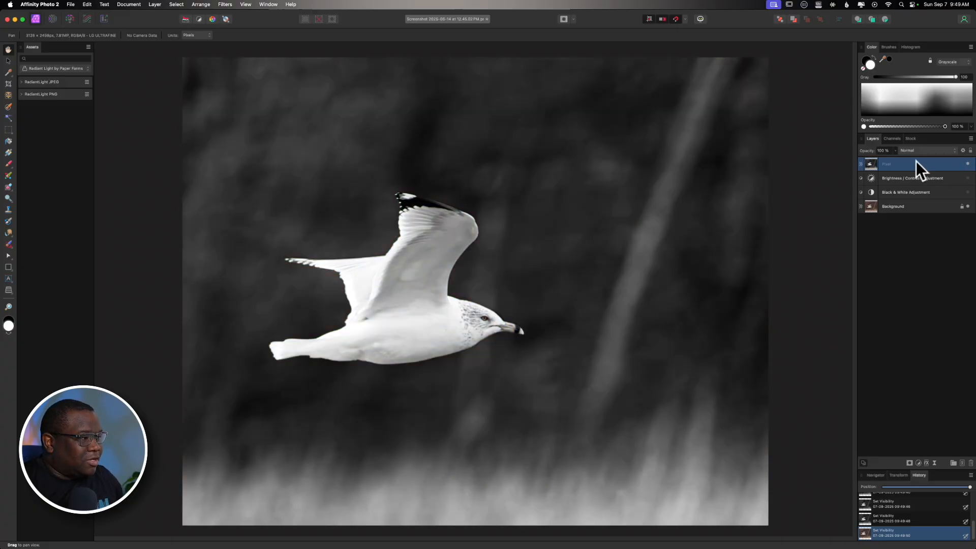
pyautogui.doubleClick(890, 163)
pyautogui.write('Orb1')
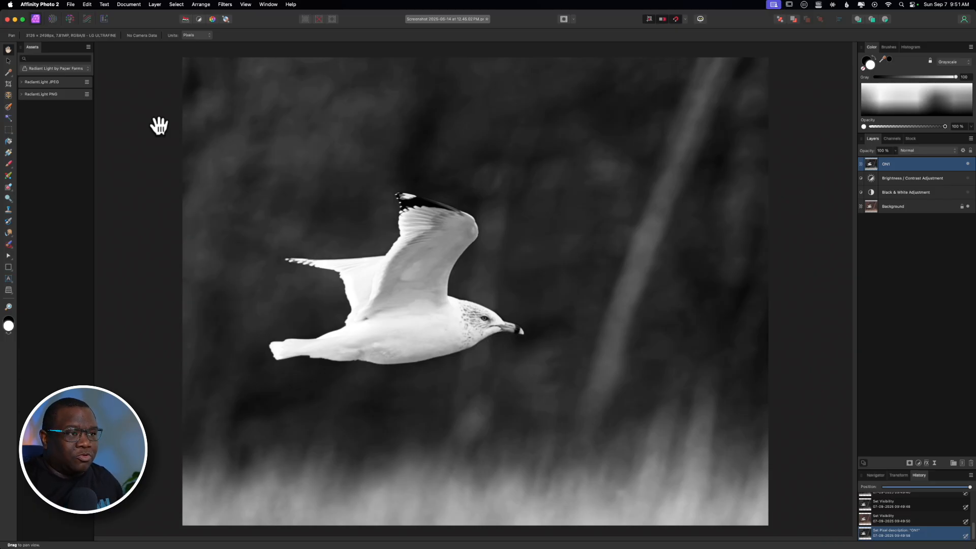
# Open the ON1 layer in the ON1 Effects 2025 plugin from the Filters menu.
pyautogui.click(224, 5)
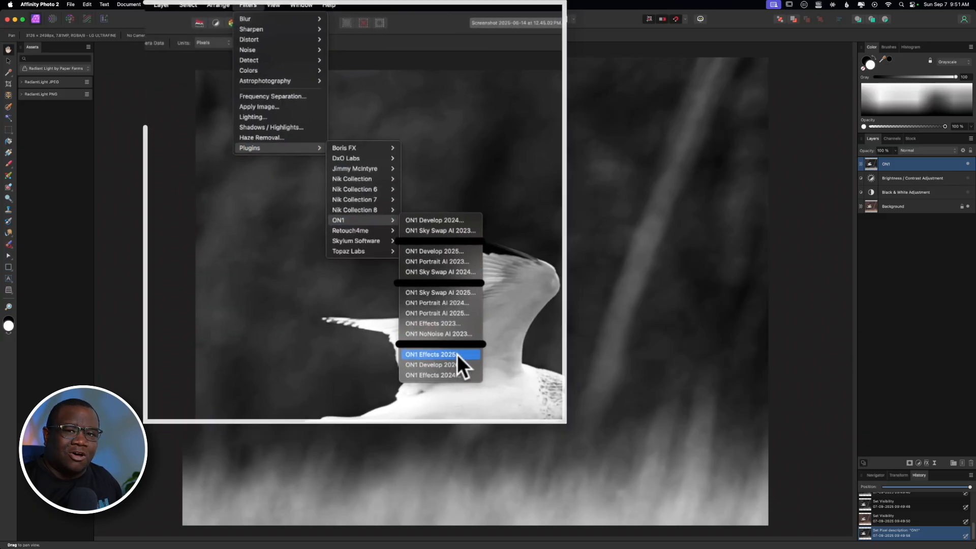
pyautogui.click(431, 354)
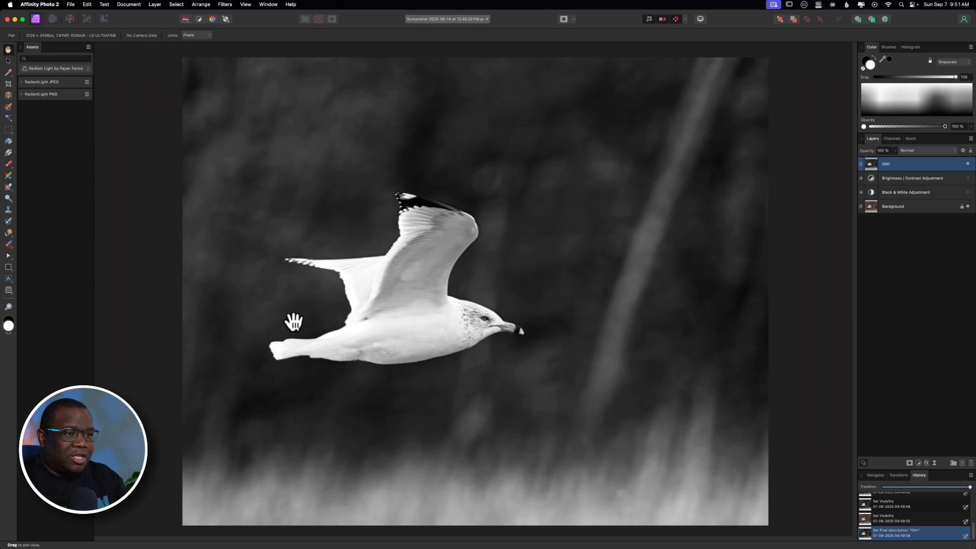
pyautogui.moveTo(296, 329)
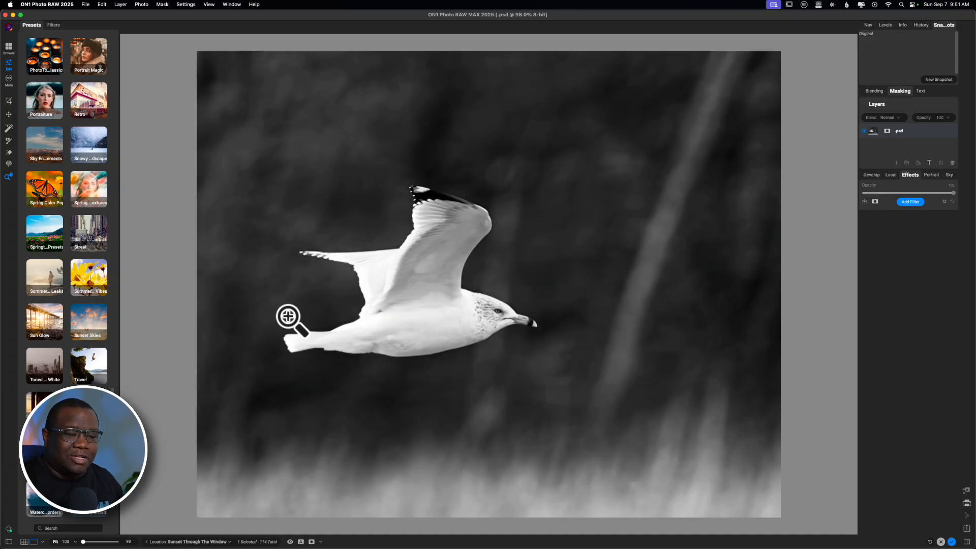
pyautogui.moveTo(493, 403)
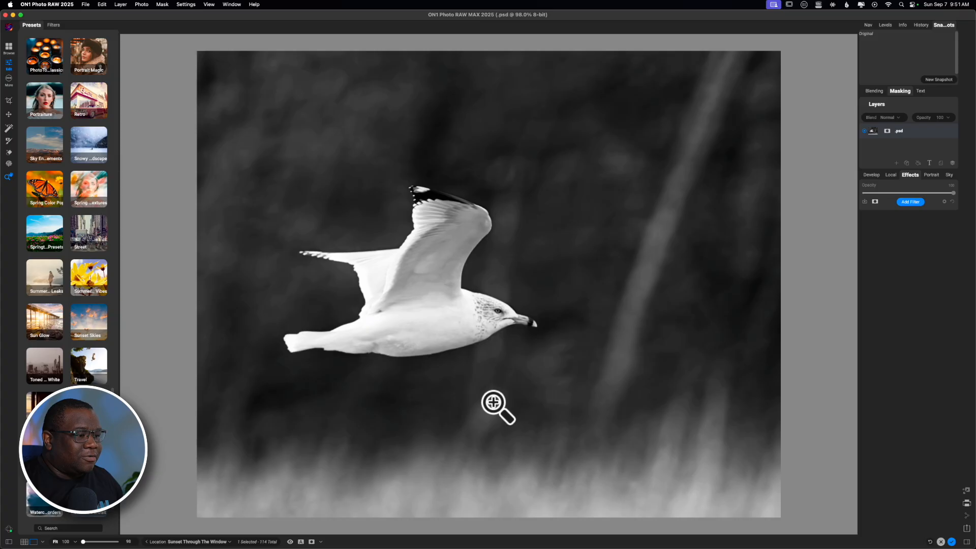
pyautogui.moveTo(868, 271)
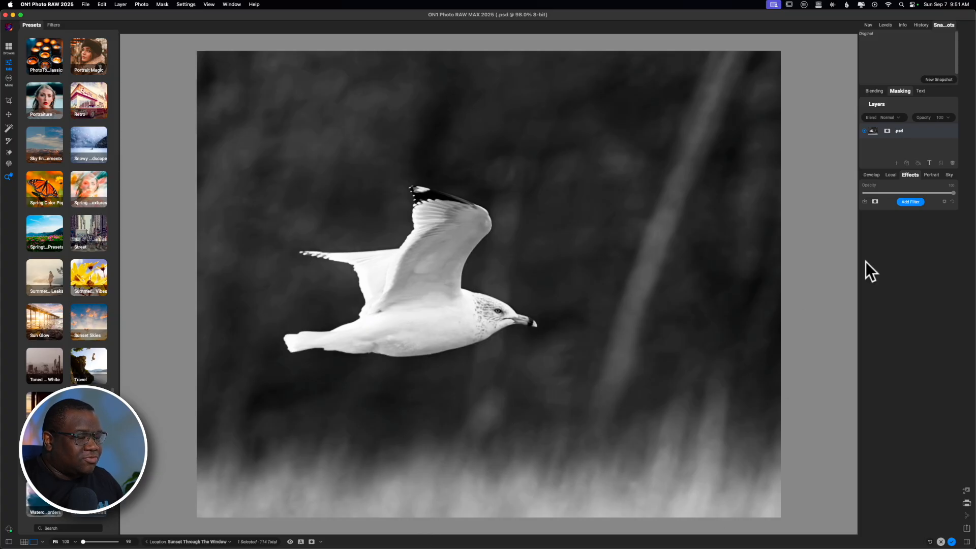
pyautogui.moveTo(728, 241)
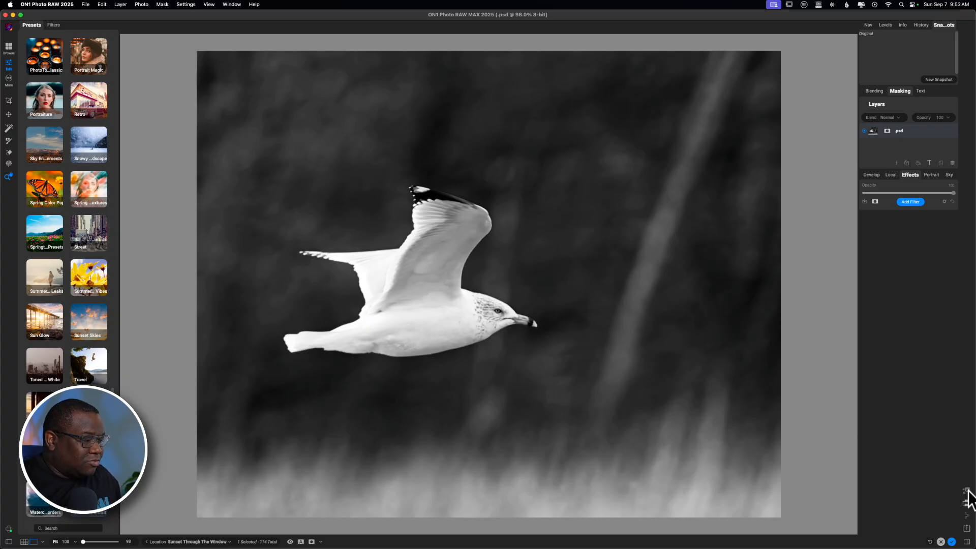
pyautogui.moveTo(805, 416)
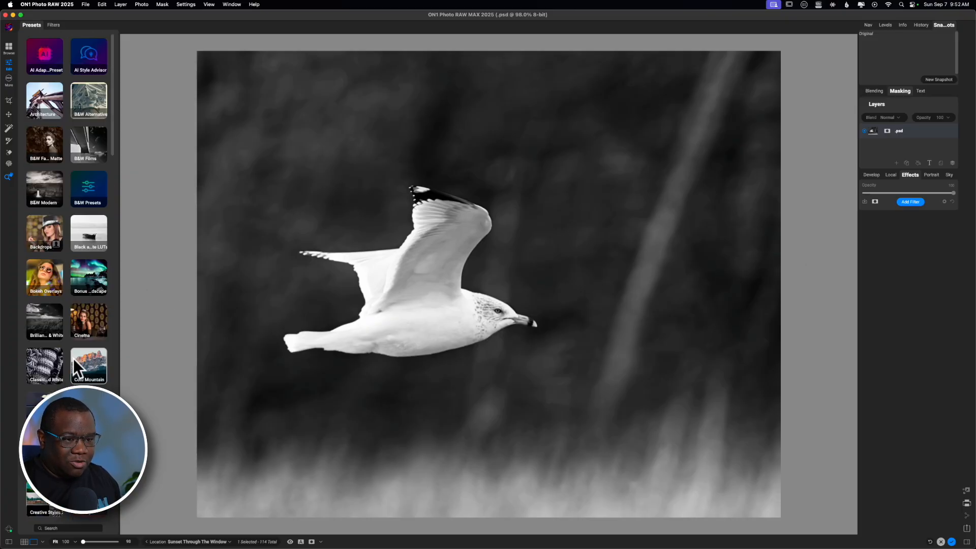
# Apply a BF film preset from the B&W Films collection, adding a Tone Enhancer filter.
pyautogui.click(89, 143)
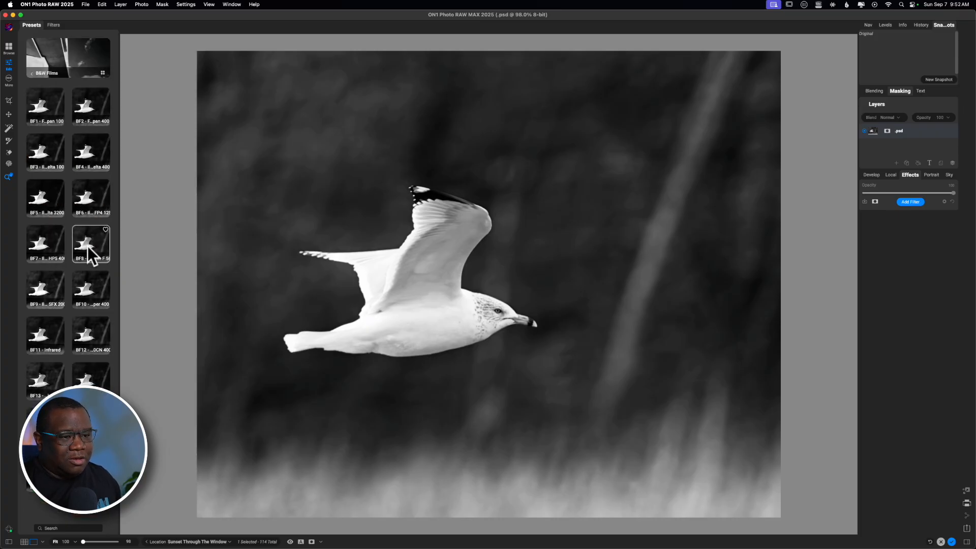
pyautogui.click(91, 242)
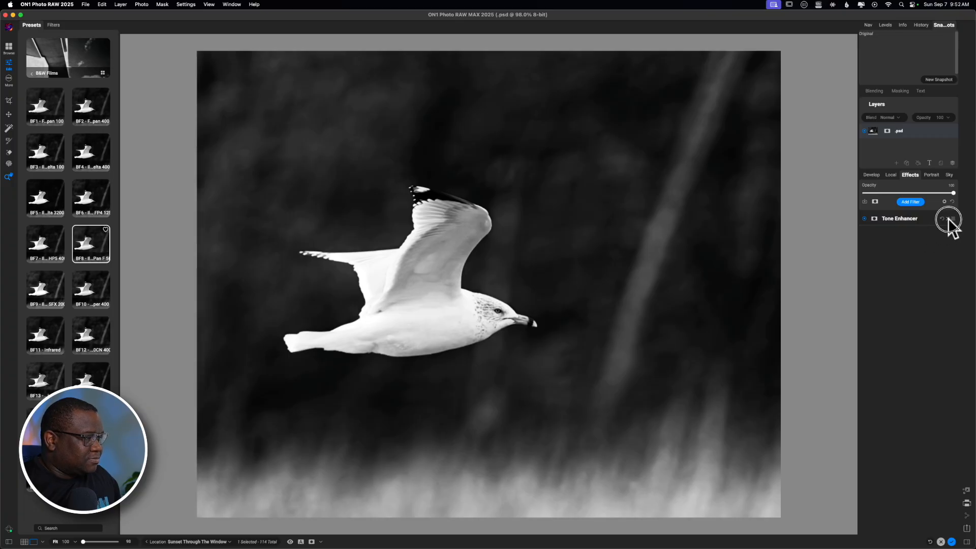
# Delete the Tone Enhancer filter and add a LUTs filter using the Bronagh Color Grading style.
pyautogui.click(948, 218)
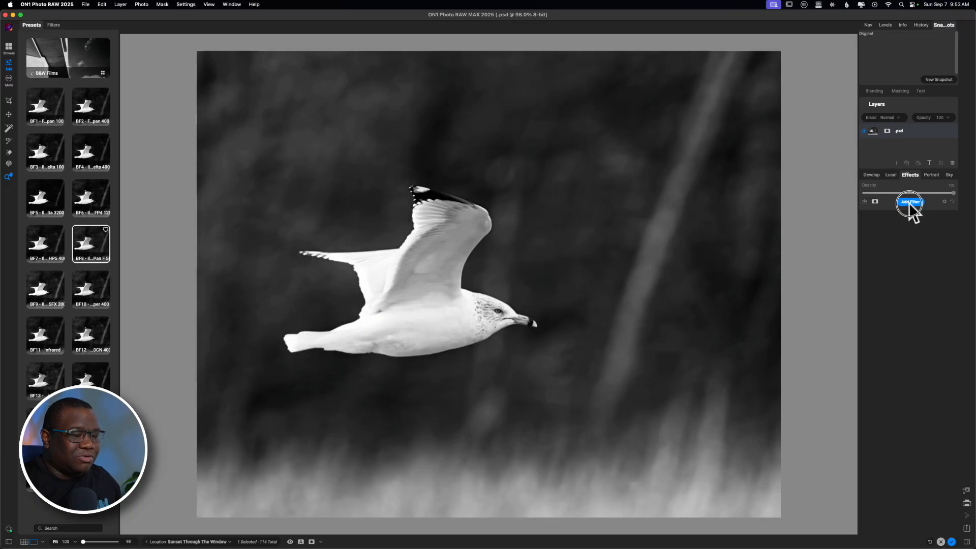
pyautogui.click(909, 202)
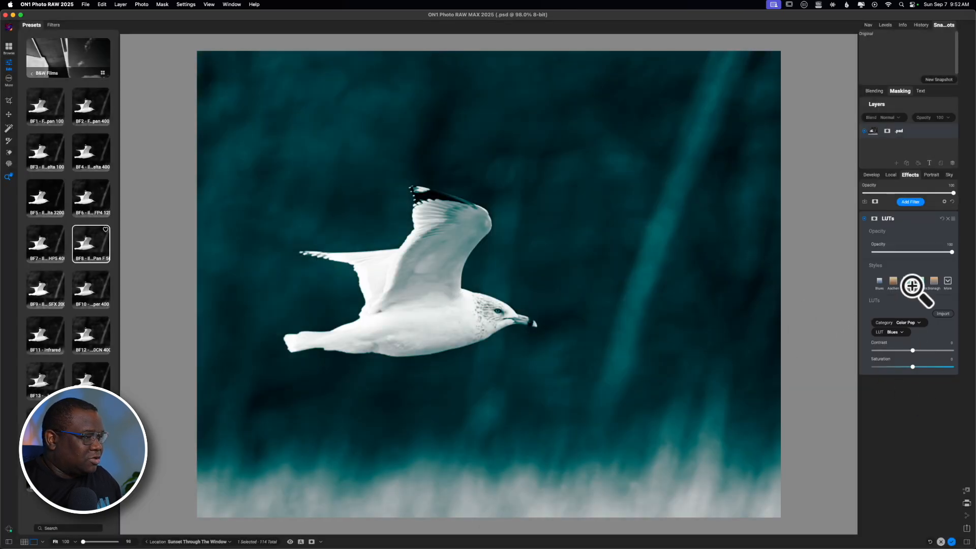
pyautogui.click(934, 281)
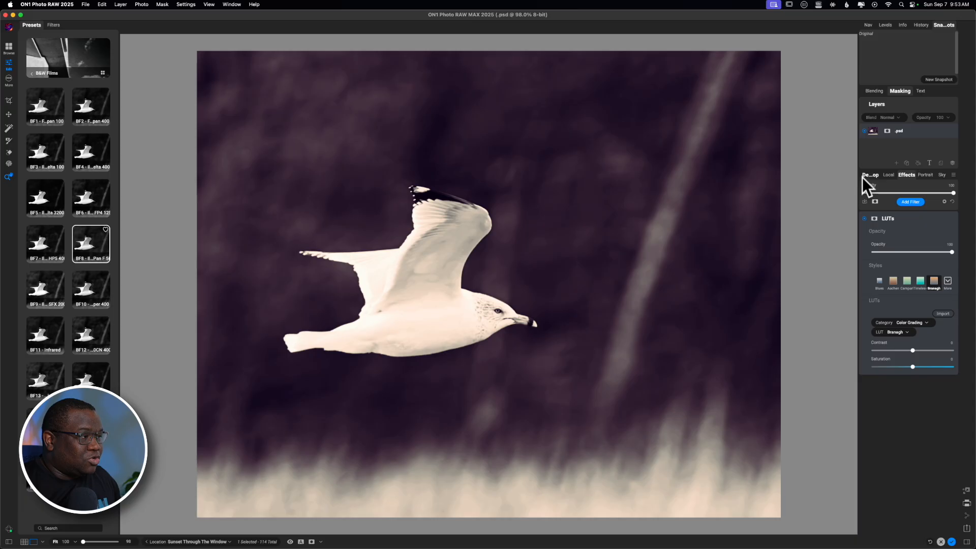
# Check the layer's local adjustments on the Local tab.
pyautogui.click(889, 175)
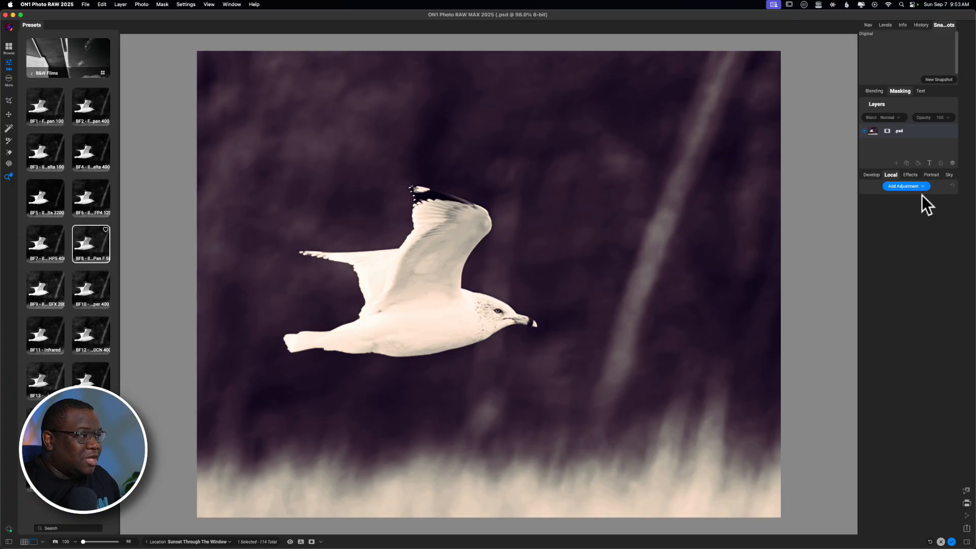
pyautogui.moveTo(912, 272)
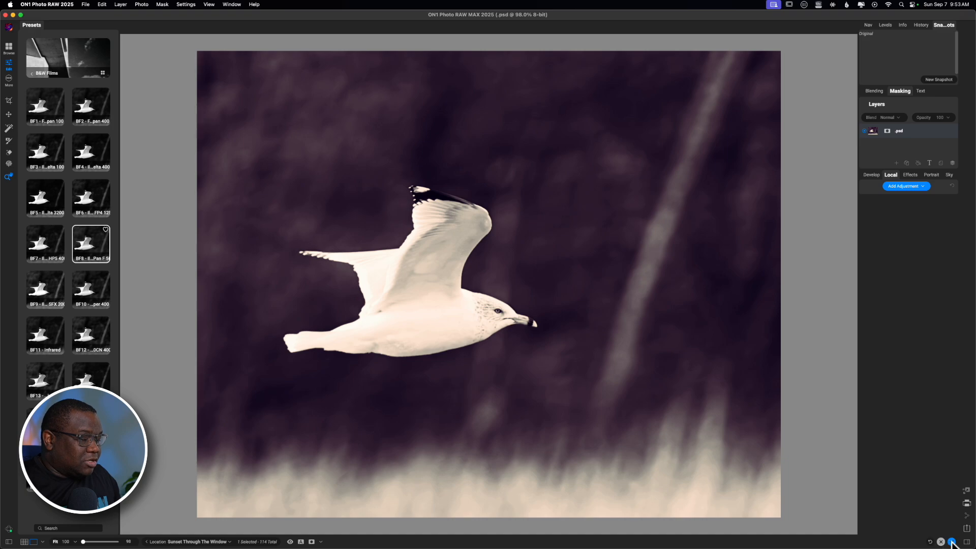
pyautogui.moveTo(924, 455)
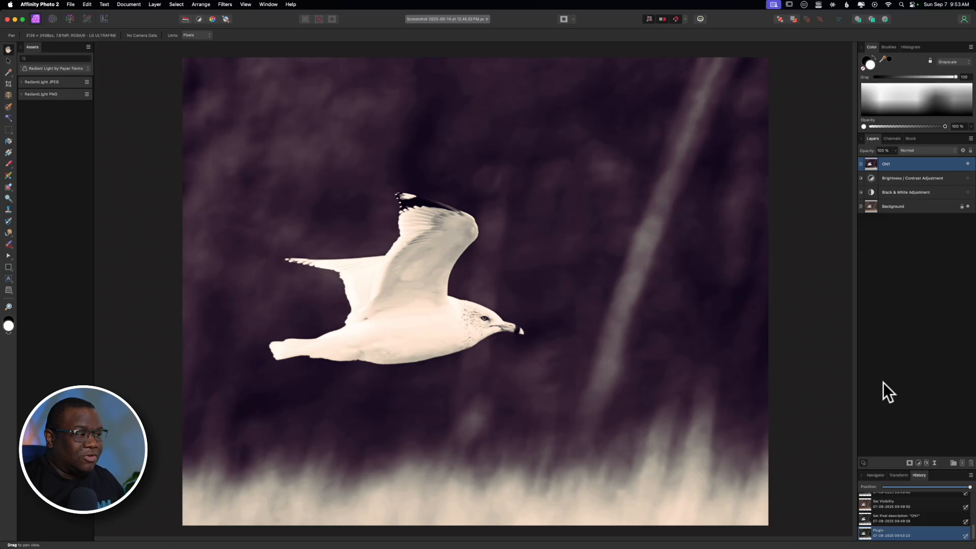
pyautogui.moveTo(591, 210)
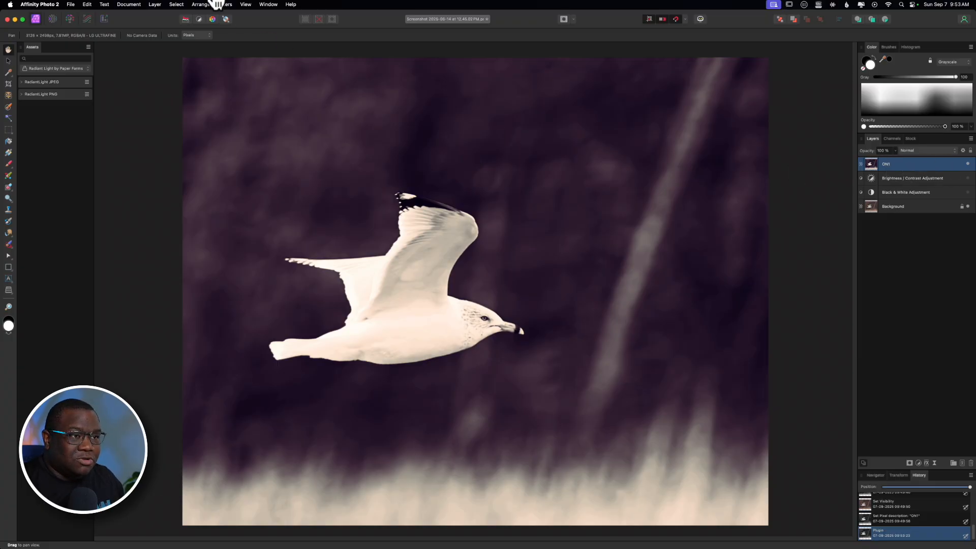
# Open the Filters menu to reopen the layer in the ON1 plug-in.
pyautogui.click(224, 4)
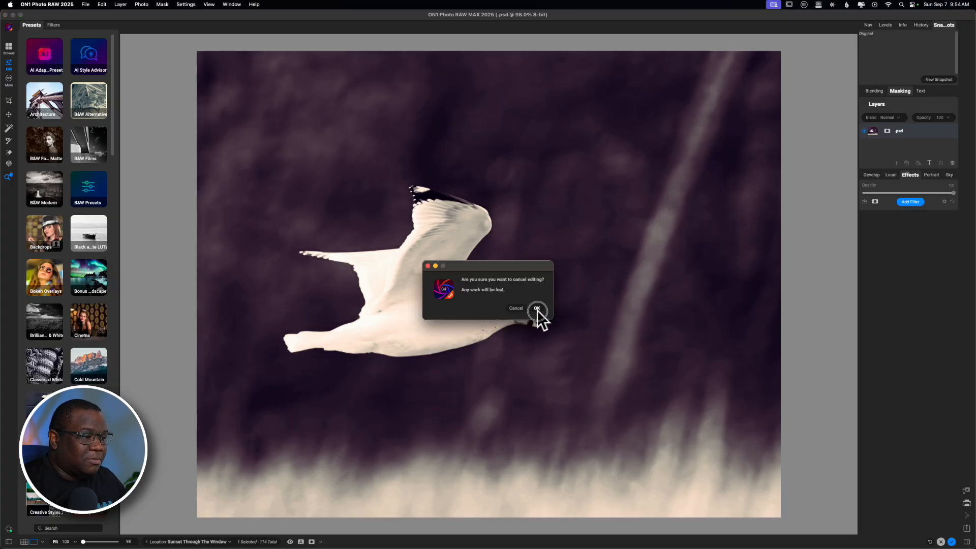
pyautogui.click(537, 310)
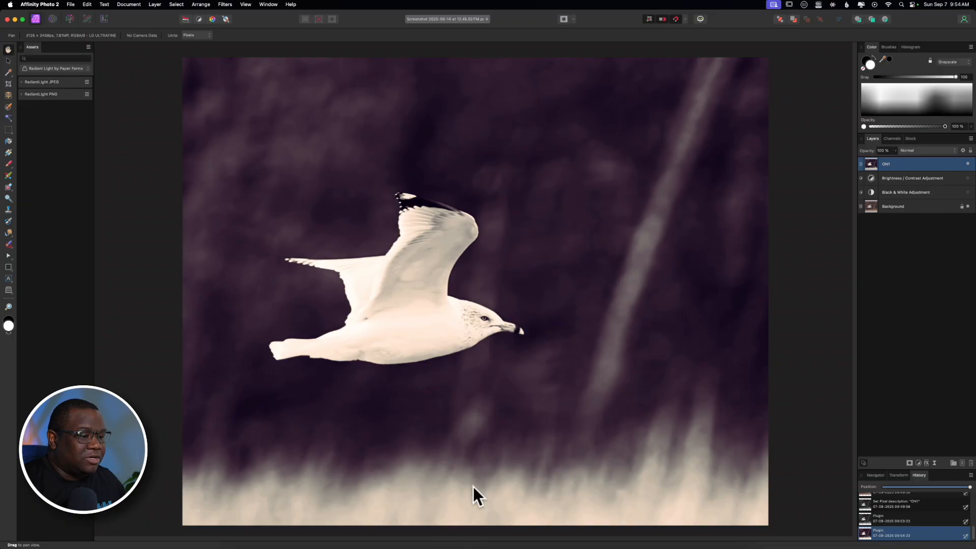
# Hide the ON1 toned layer and select the merged black-and-white pixel layer beneath it.
pyautogui.click(915, 164)
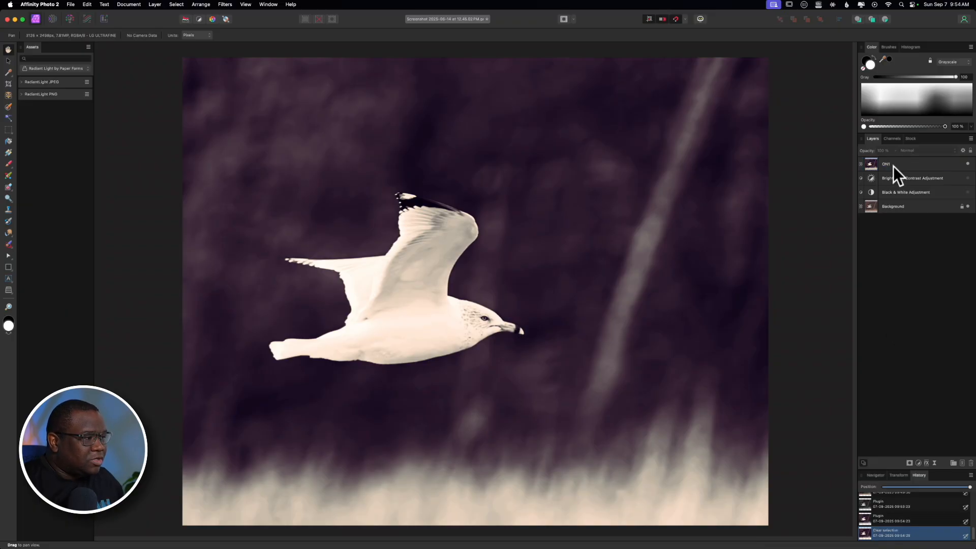
pyautogui.click(887, 164)
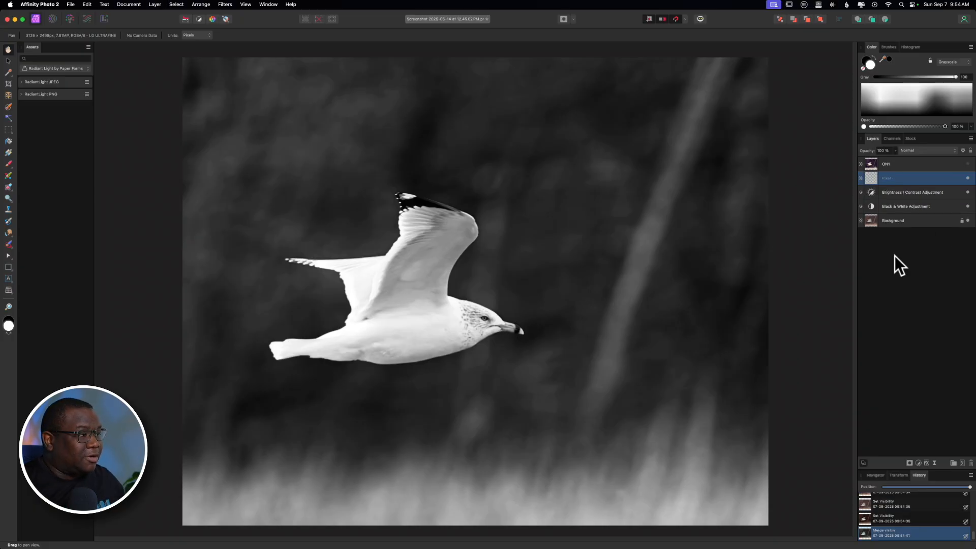
pyautogui.click(903, 164)
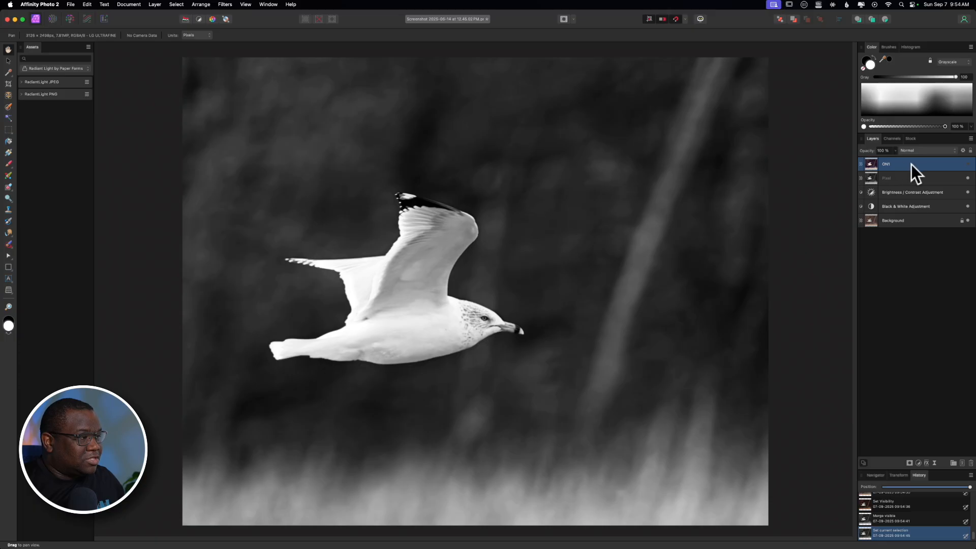
pyautogui.click(906, 177)
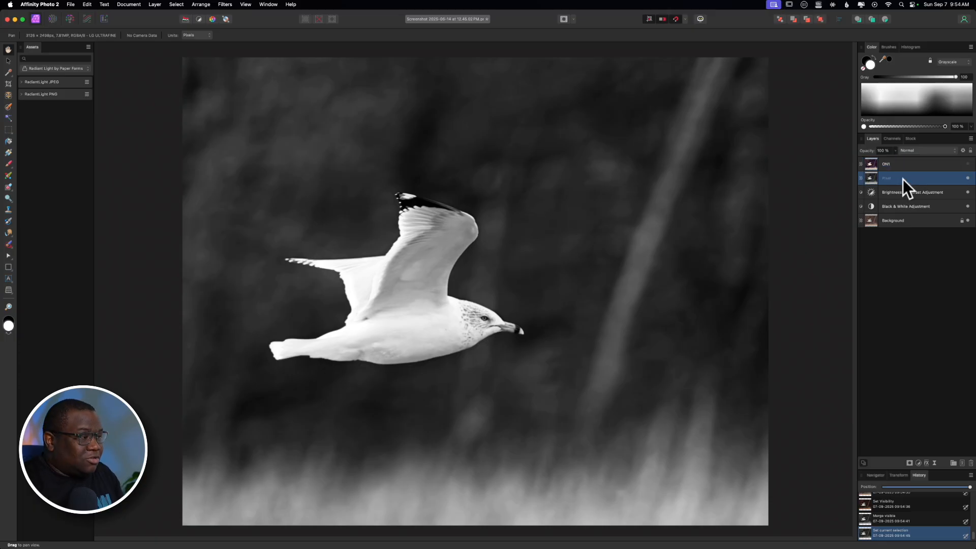
# Rename the merged layer Combine, name its duplicate Send to ON1, and unhide ON1.
pyautogui.doubleClick(902, 179)
pyautogui.write('Combine')
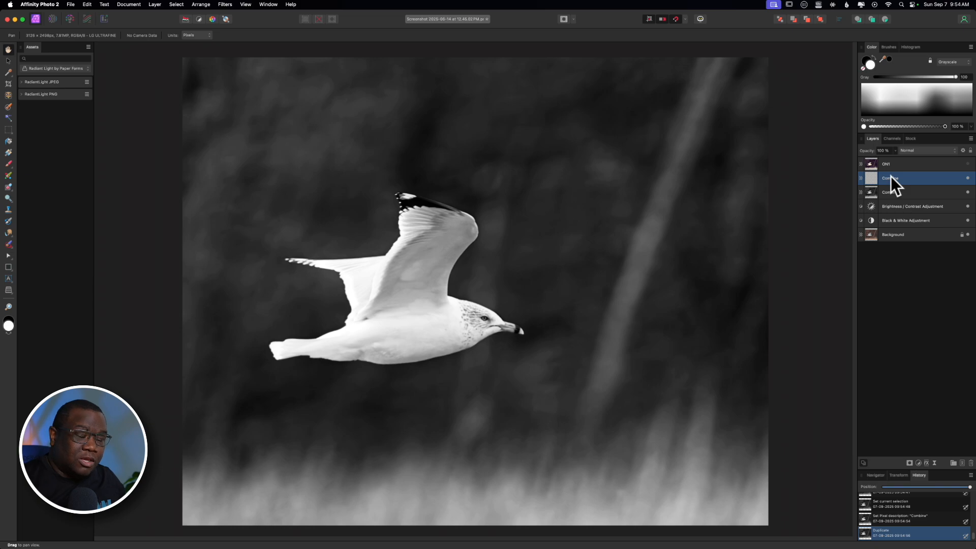
pyautogui.doubleClick(890, 178)
pyautogui.write('Send to ON1')
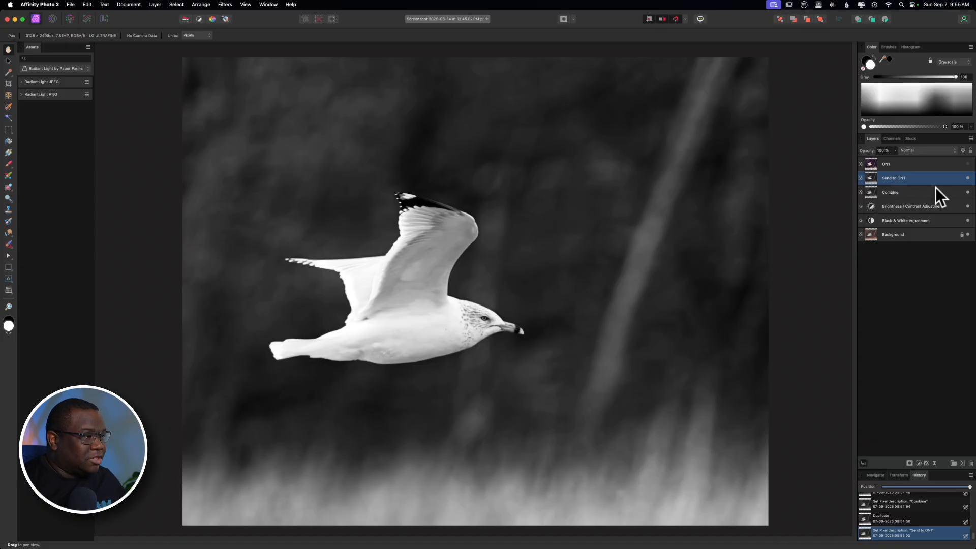
pyautogui.click(886, 164)
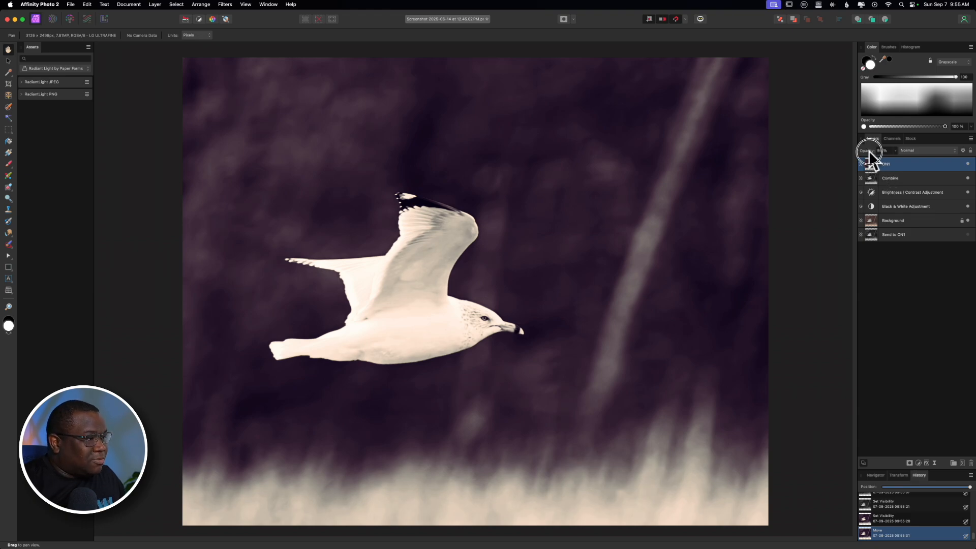
# Drag the ON1 layer's opacity down from about 79% to 64%.
pyautogui.moveTo(868, 154); pyautogui.dragTo(860, 153)
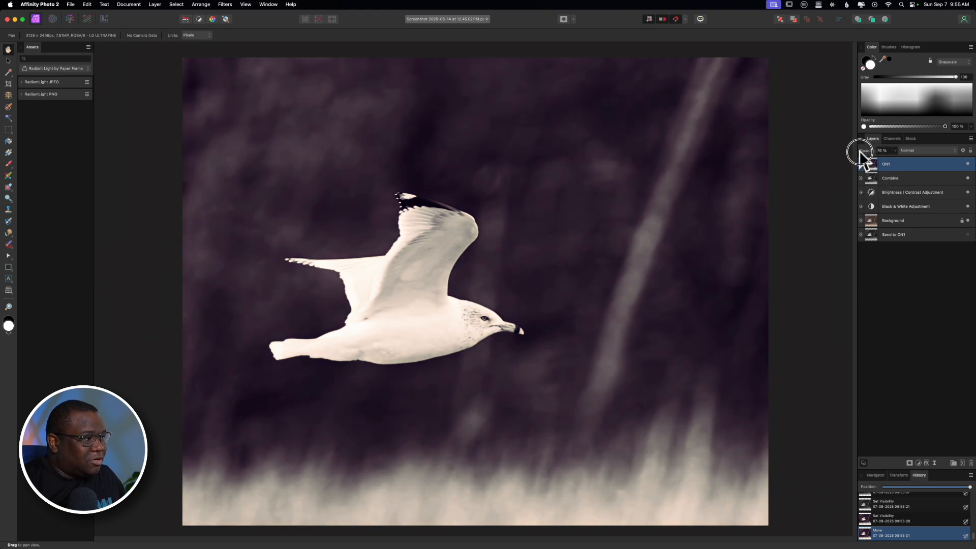
pyautogui.moveTo(861, 154); pyautogui.dragTo(852, 153)
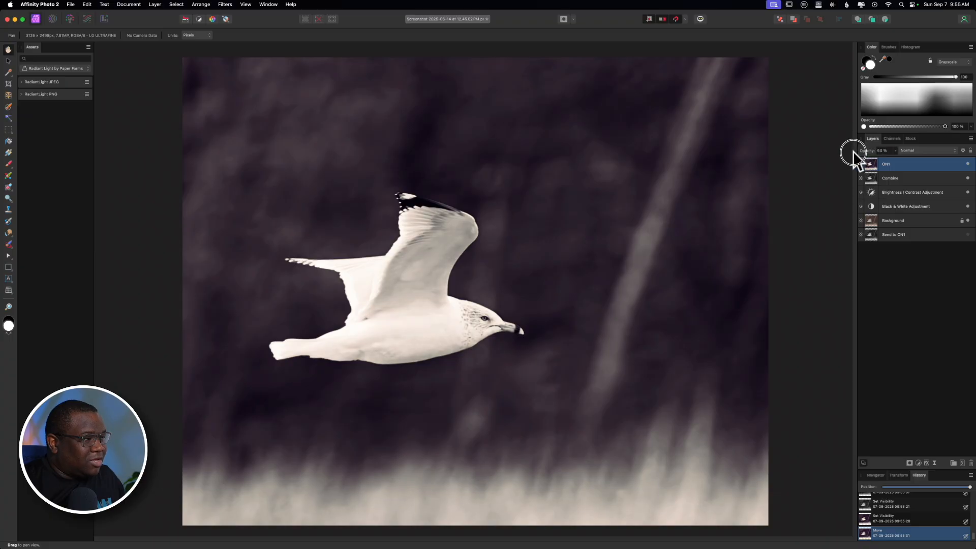